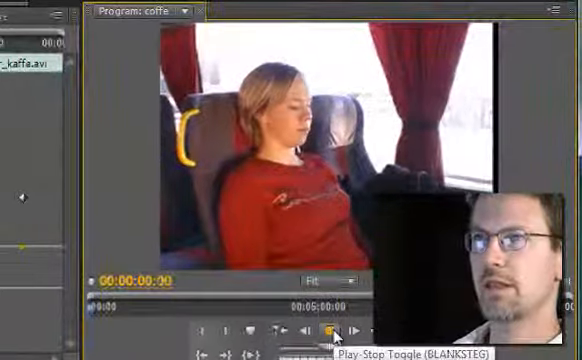
- Preview the dozing passenger clip, then reset Brightness & Contrast to zero and collapse it
{"action": "left_click", "coordinate": [330, 328]}
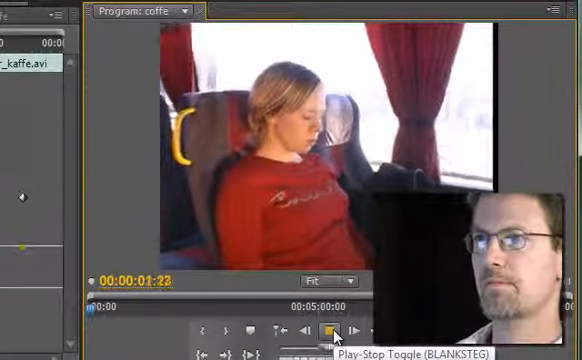
{"action": "left_click", "coordinate": [330, 327]}
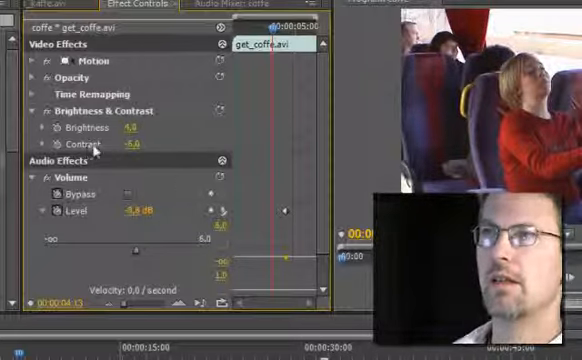
{"action": "left_click", "coordinate": [215, 105]}
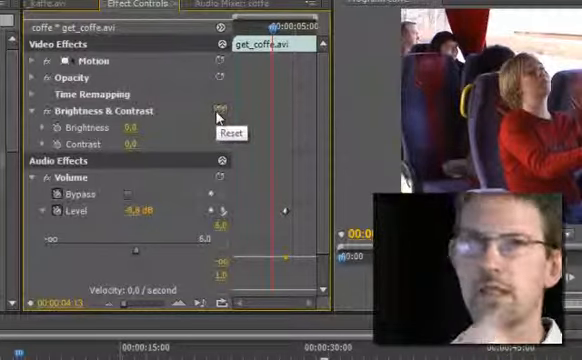
{"action": "mouse_move", "coordinate": [212, 118]}
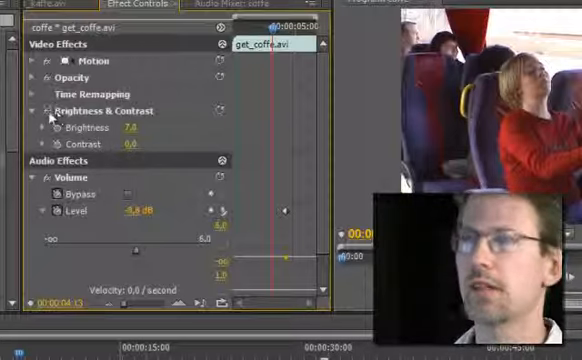
{"action": "left_click", "coordinate": [43, 110]}
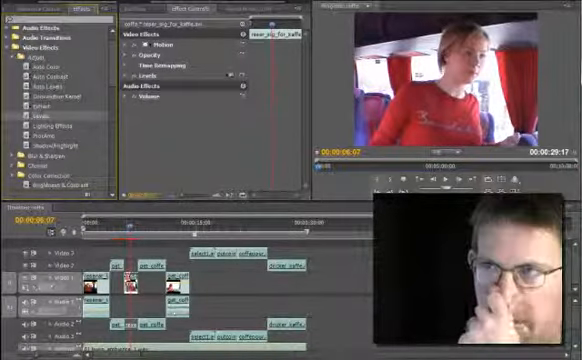
- Open the Levels Settings dialog for the standing passenger clip's Levels effect
{"action": "left_click", "coordinate": [126, 83]}
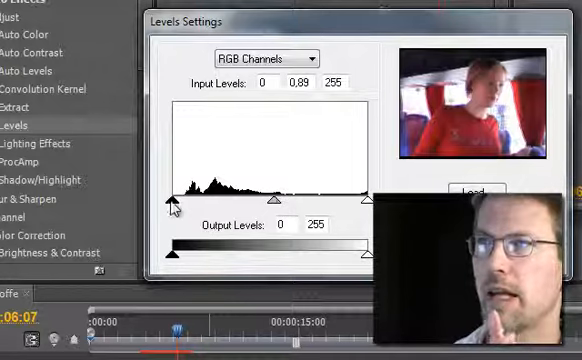
- Test output black (139) and white (111) levels, restore 0–255, then lower the input midtone
{"action": "left_click_drag", "start_coordinate": [175, 199], "coordinate": [262, 199]}
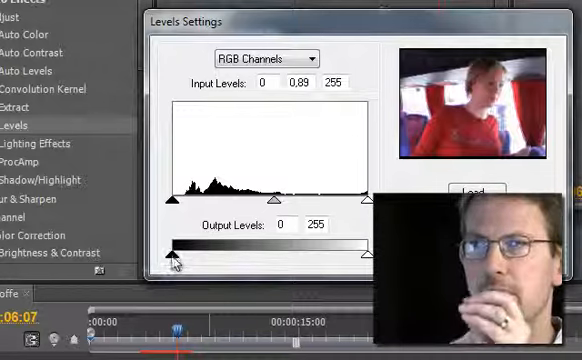
{"action": "left_click_drag", "start_coordinate": [163, 258], "coordinate": [250, 259]}
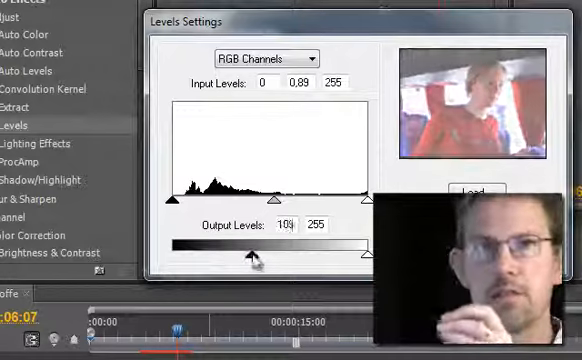
{"action": "left_click_drag", "start_coordinate": [248, 260], "coordinate": [264, 260]}
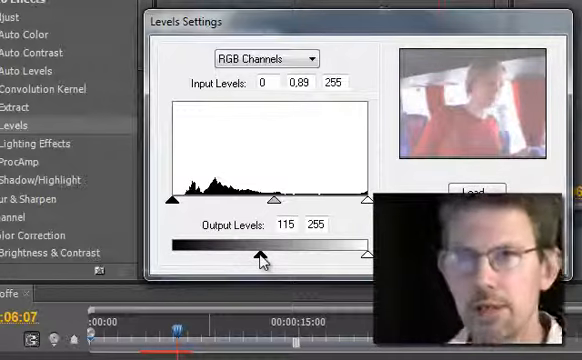
{"action": "left_click_drag", "start_coordinate": [260, 253], "coordinate": [298, 253]}
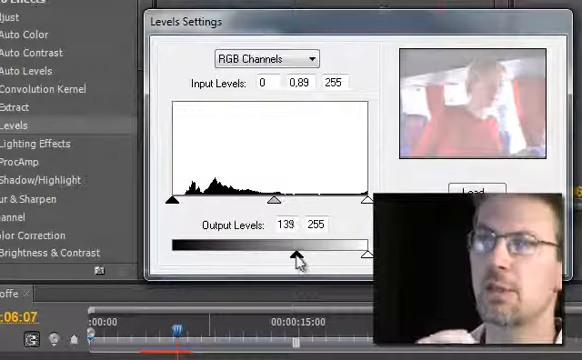
{"action": "left_click_drag", "start_coordinate": [300, 262], "coordinate": [268, 262]}
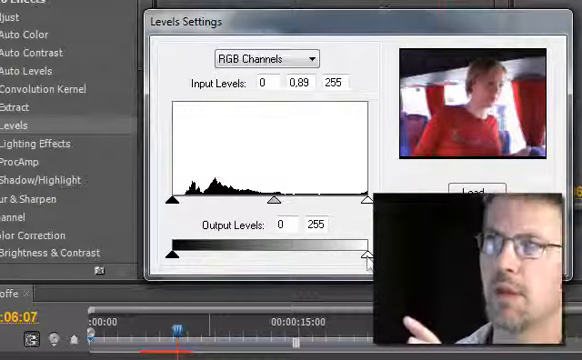
{"action": "left_click_drag", "start_coordinate": [360, 262], "coordinate": [337, 262]}
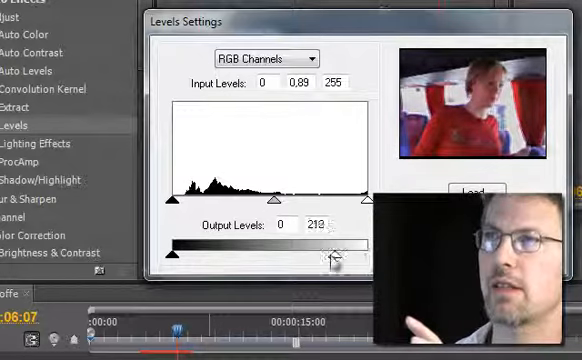
{"action": "left_click_drag", "start_coordinate": [332, 262], "coordinate": [262, 262]}
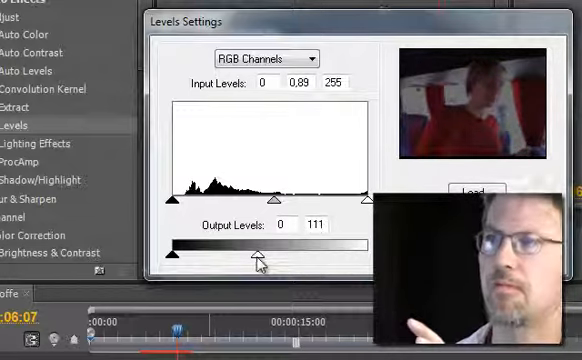
{"action": "left_click_drag", "start_coordinate": [257, 257], "coordinate": [363, 257]}
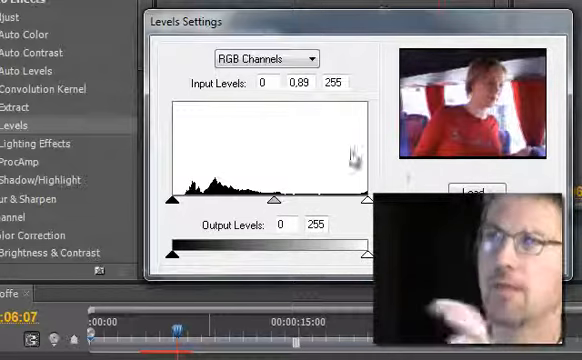
{"action": "mouse_move", "coordinate": [360, 92]}
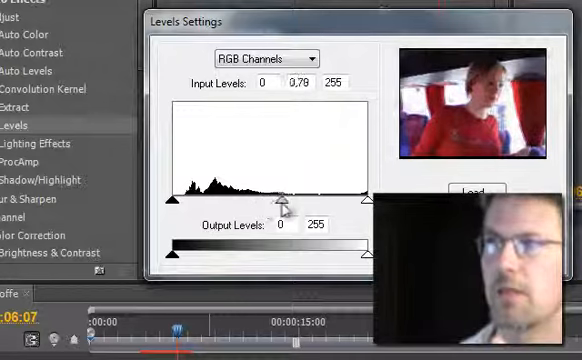
{"action": "left_click_drag", "start_coordinate": [287, 203], "coordinate": [283, 203]}
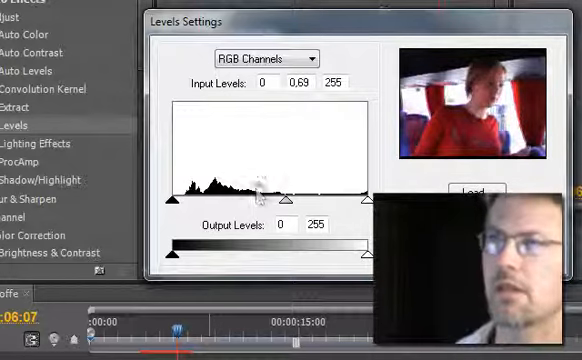
- Check the channel list, keep RGB, and pull the input midtone down to 0.10
{"action": "left_click", "coordinate": [268, 58]}
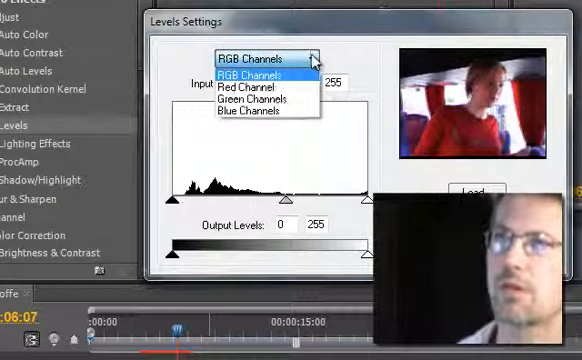
{"action": "mouse_move", "coordinate": [260, 96]}
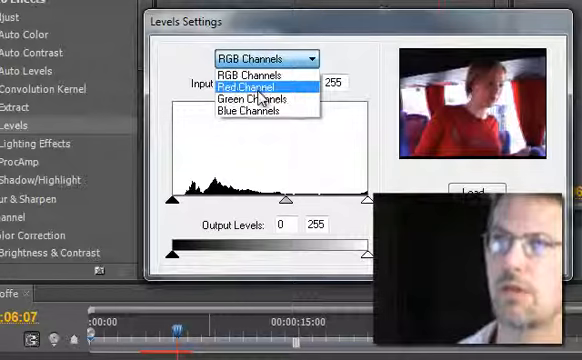
{"action": "mouse_move", "coordinate": [256, 99]}
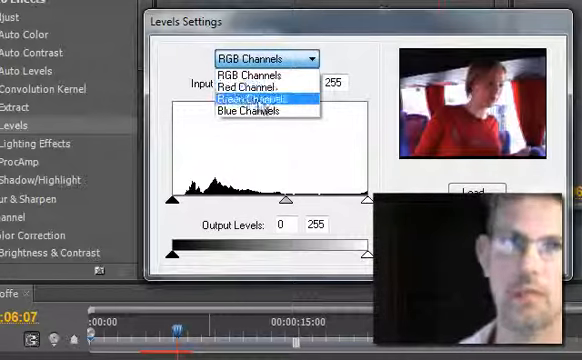
{"action": "mouse_move", "coordinate": [260, 113]}
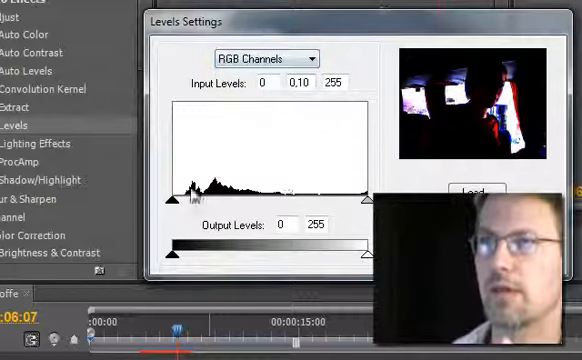
{"action": "left_click_drag", "start_coordinate": [360, 200], "coordinate": [305, 200]}
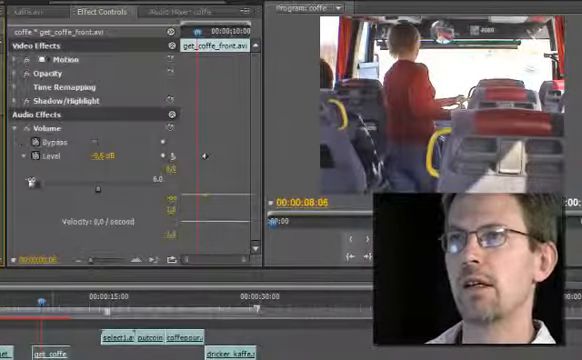
- Expand the Shadow/Highlight settings on get_coffe_front.avi in Effect Controls
{"action": "left_click", "coordinate": [12, 102]}
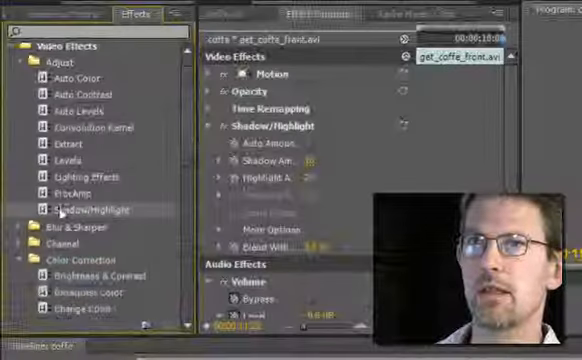
{"action": "scroll", "scroll_direction": "down", "scroll_amount": 3}
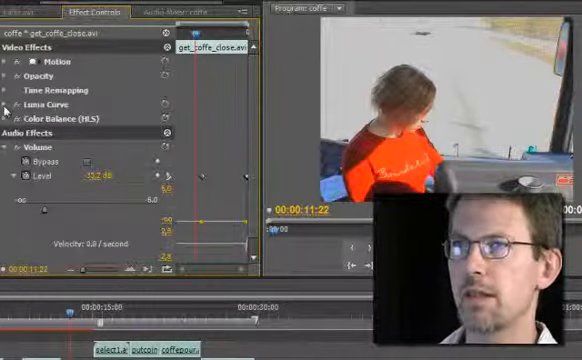
- Expand Color Balance (HLS) on get_coffe_close and lower its Saturation to -27
{"action": "left_click", "coordinate": [9, 113]}
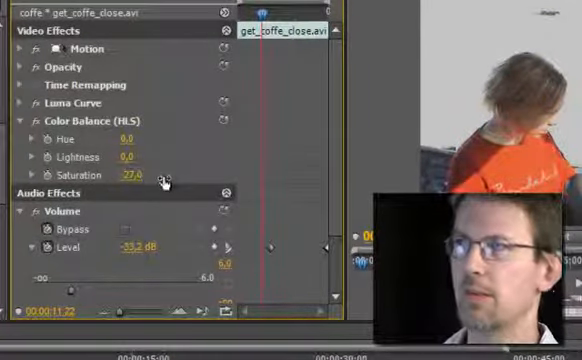
{"action": "left_click_drag", "start_coordinate": [133, 178], "coordinate": [133, 178]}
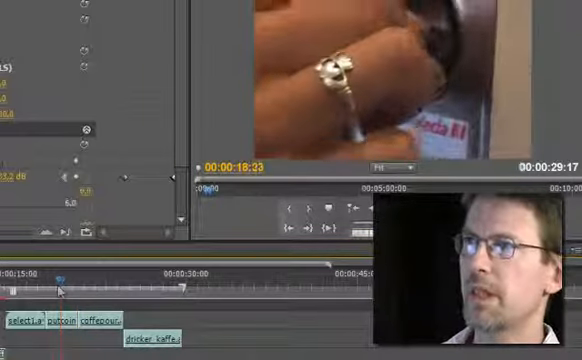
- Apply Levels to the putcoins clip, expand its parameters, and open Levels Settings
{"action": "left_click_drag", "start_coordinate": [62, 282], "coordinate": [55, 282]}
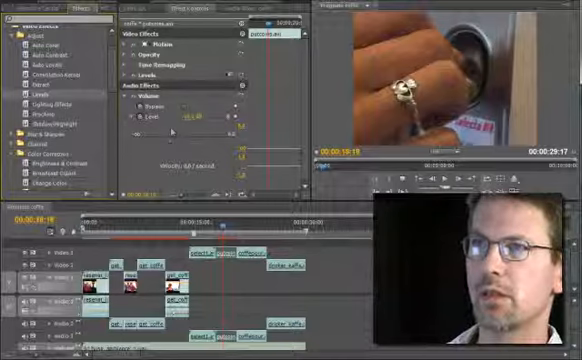
{"action": "left_click", "coordinate": [119, 79]}
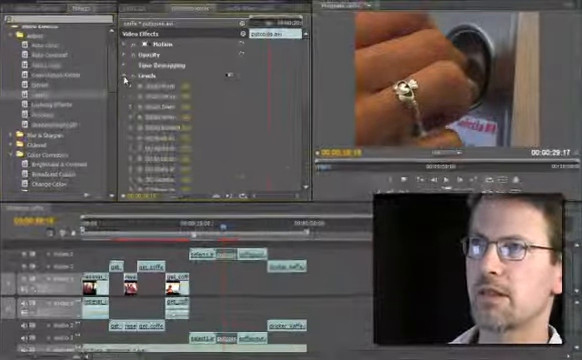
{"action": "left_click", "coordinate": [320, 149]}
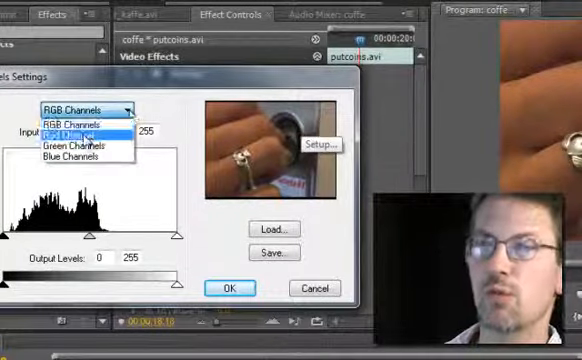
- Select the Red channel and try several gamma values, returning it to 1.00
{"action": "left_click", "coordinate": [83, 129]}
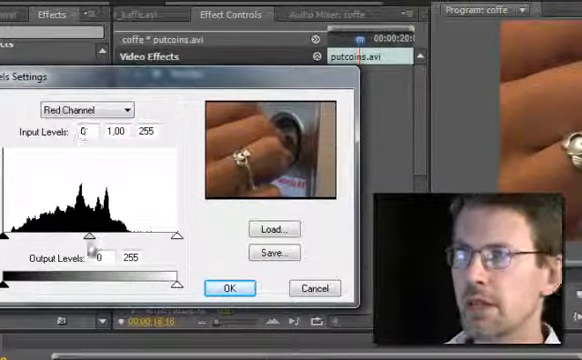
{"action": "left_click_drag", "start_coordinate": [90, 244], "coordinate": [177, 215]}
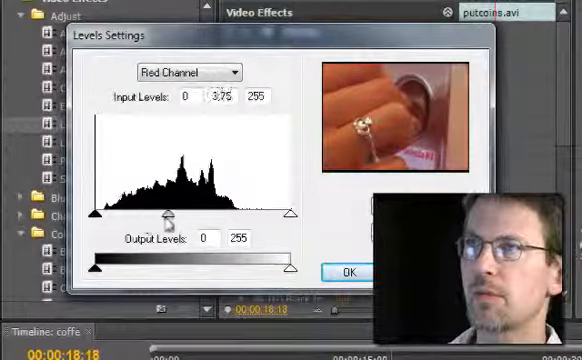
{"action": "left_click_drag", "start_coordinate": [170, 212], "coordinate": [208, 212]}
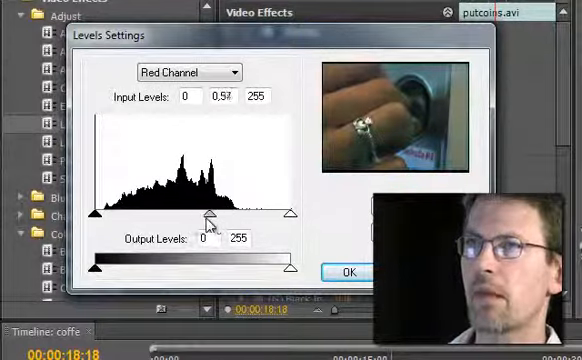
{"action": "left_click_drag", "start_coordinate": [210, 213], "coordinate": [197, 213]}
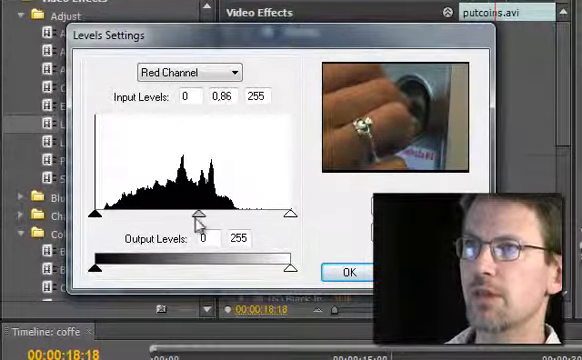
{"action": "left_click_drag", "start_coordinate": [197, 213], "coordinate": [188, 213]}
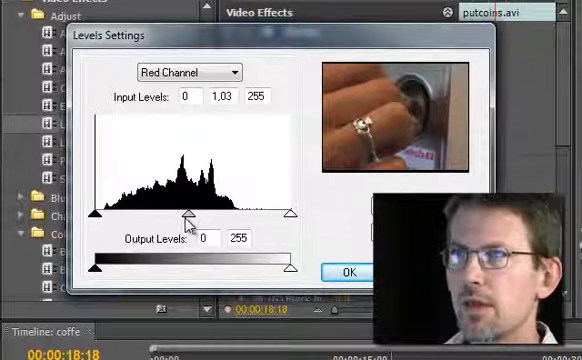
{"action": "left_click_drag", "start_coordinate": [192, 211], "coordinate": [188, 211]}
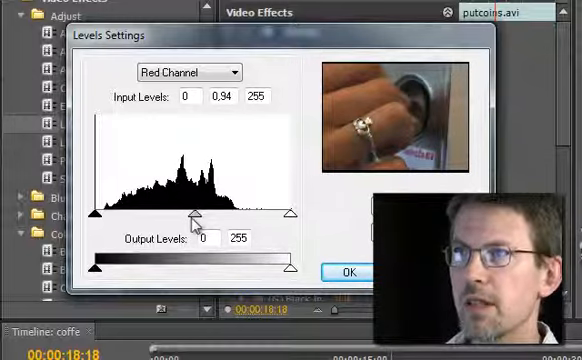
{"action": "left_click_drag", "start_coordinate": [198, 212], "coordinate": [192, 212]}
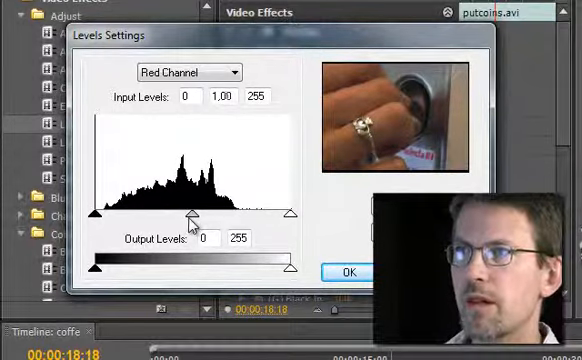
{"action": "left_click", "coordinate": [349, 272]}
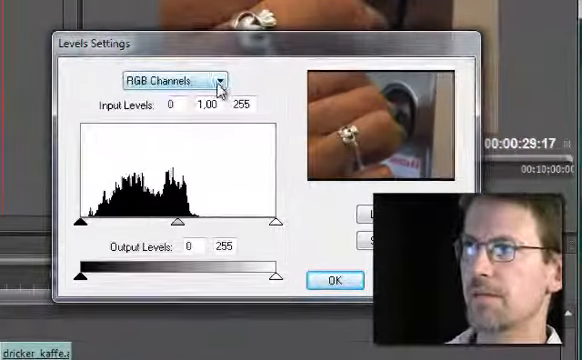
- Set the red channel gamma to 0.86 and apply the Levels settings
{"action": "left_click", "coordinate": [230, 80]}
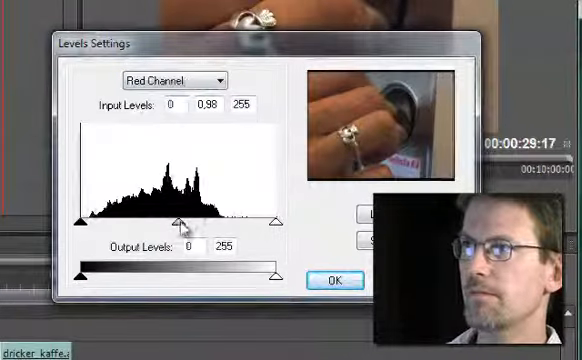
{"action": "left_click_drag", "start_coordinate": [178, 218], "coordinate": [160, 218]}
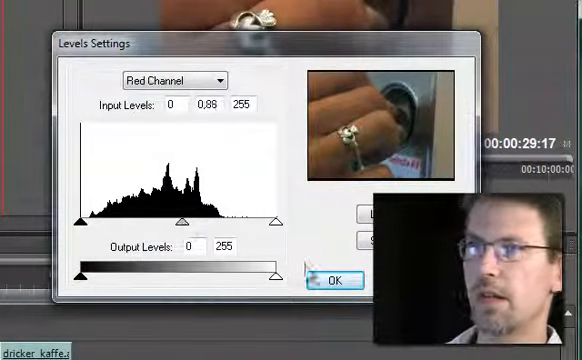
{"action": "left_click", "coordinate": [338, 277]}
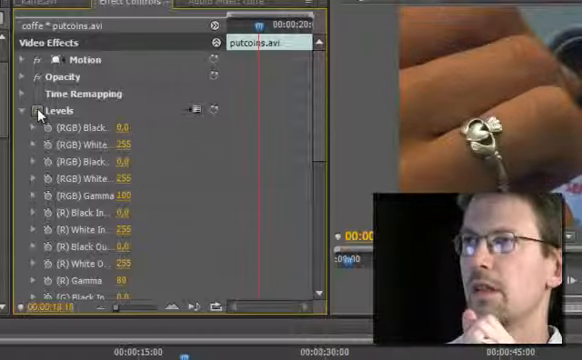
{"action": "mouse_move", "coordinate": [42, 103]}
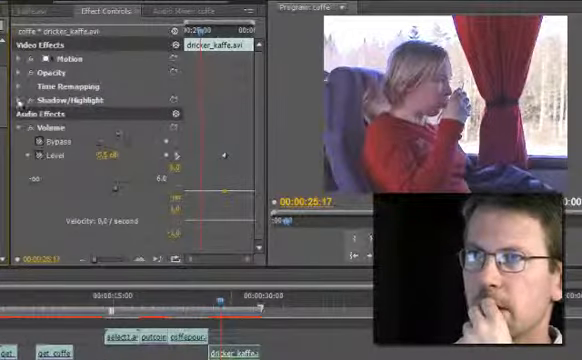
- Expand Shadow/Highlight on dricker_kaffe and toggle the effect to compare before and after
{"action": "left_click", "coordinate": [13, 102]}
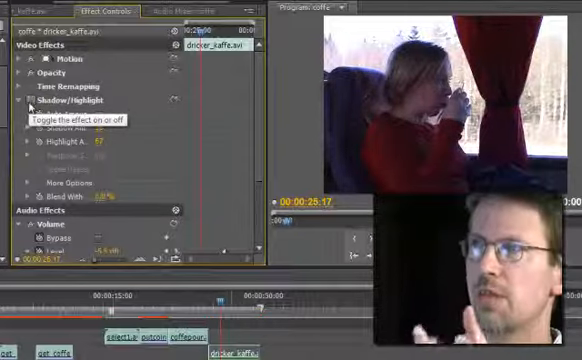
{"action": "left_click", "coordinate": [26, 100]}
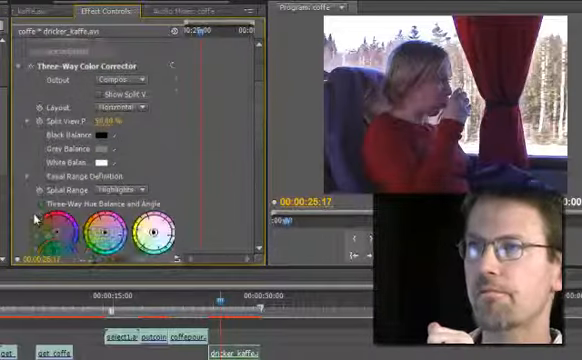
- Scroll to the hue balance wheels and tint the highlights to a magnitude of 20
{"action": "scroll", "scroll_direction": "down", "scroll_amount": 3}
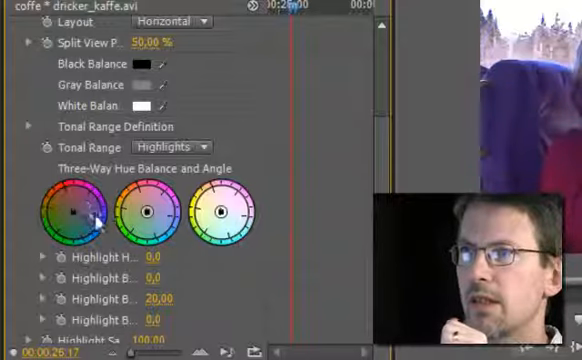
{"action": "left_click_drag", "start_coordinate": [78, 213], "coordinate": [75, 228]}
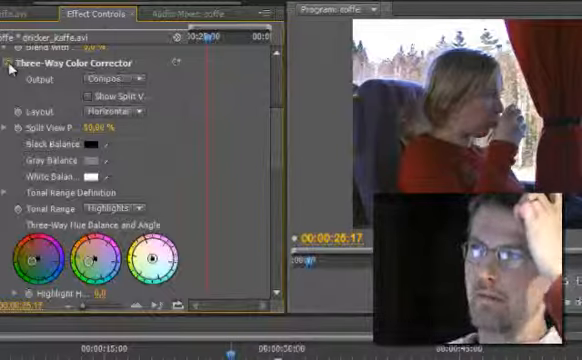
{"action": "mouse_move", "coordinate": [10, 64]}
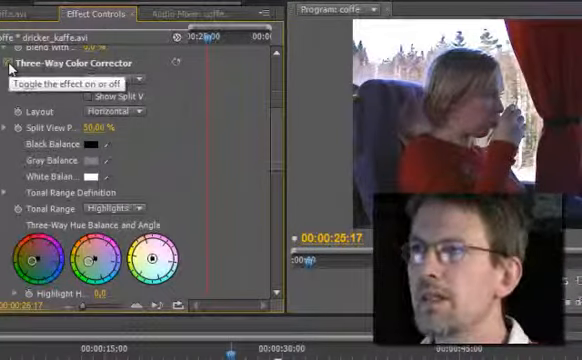